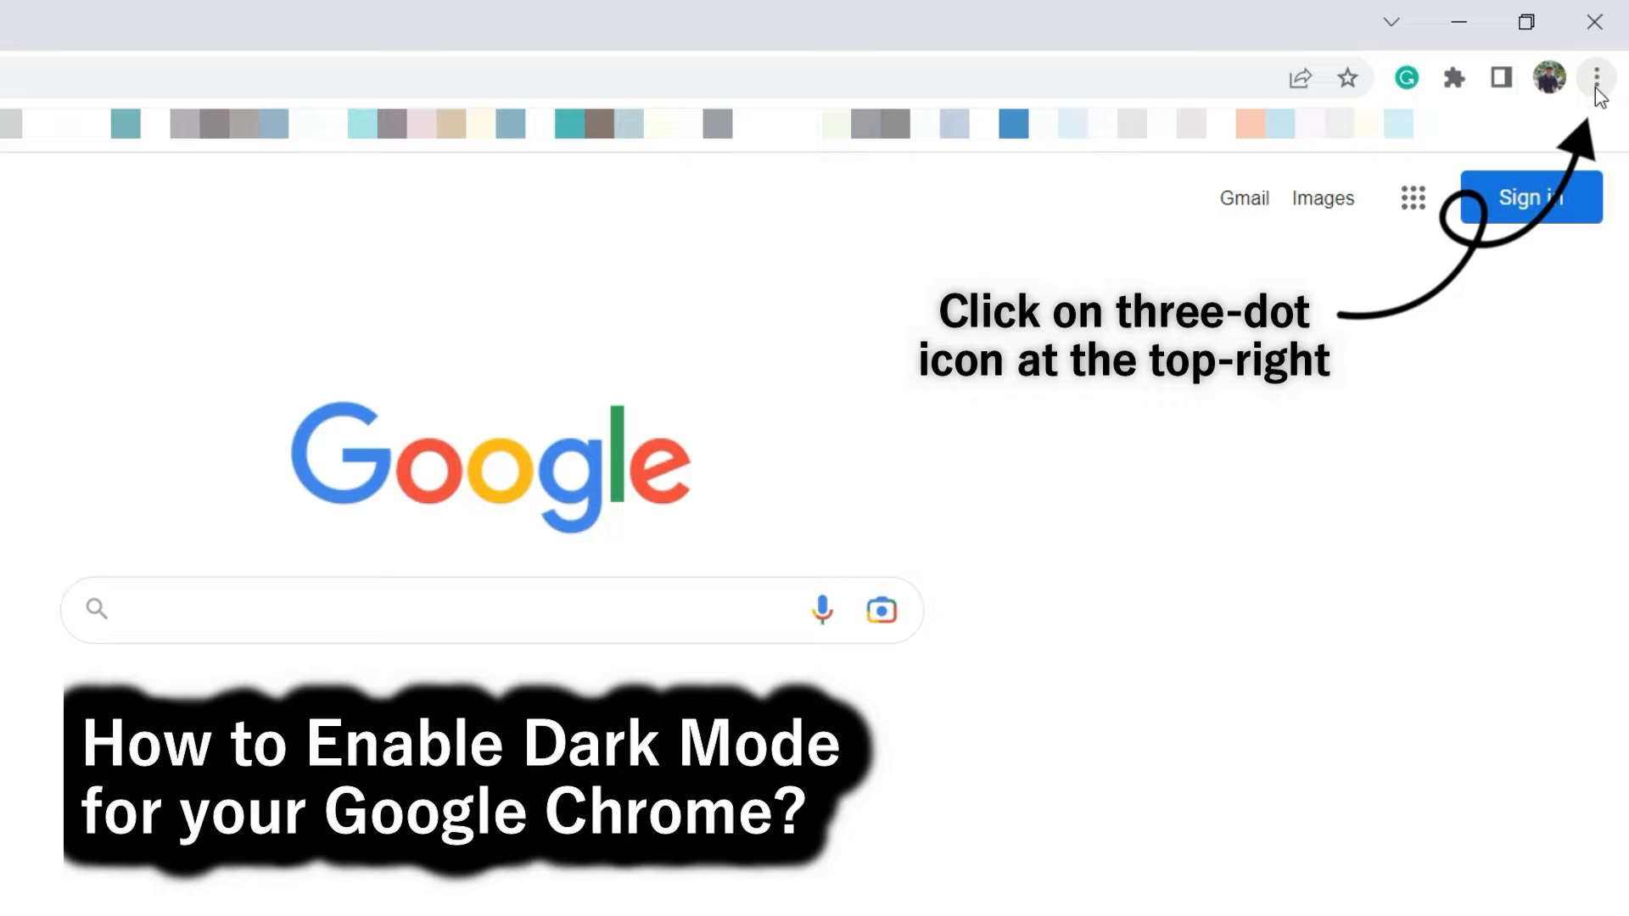
Reach the Chrome Web Store themes catalog through Settings > Appearance > Theme.
click(1593, 76)
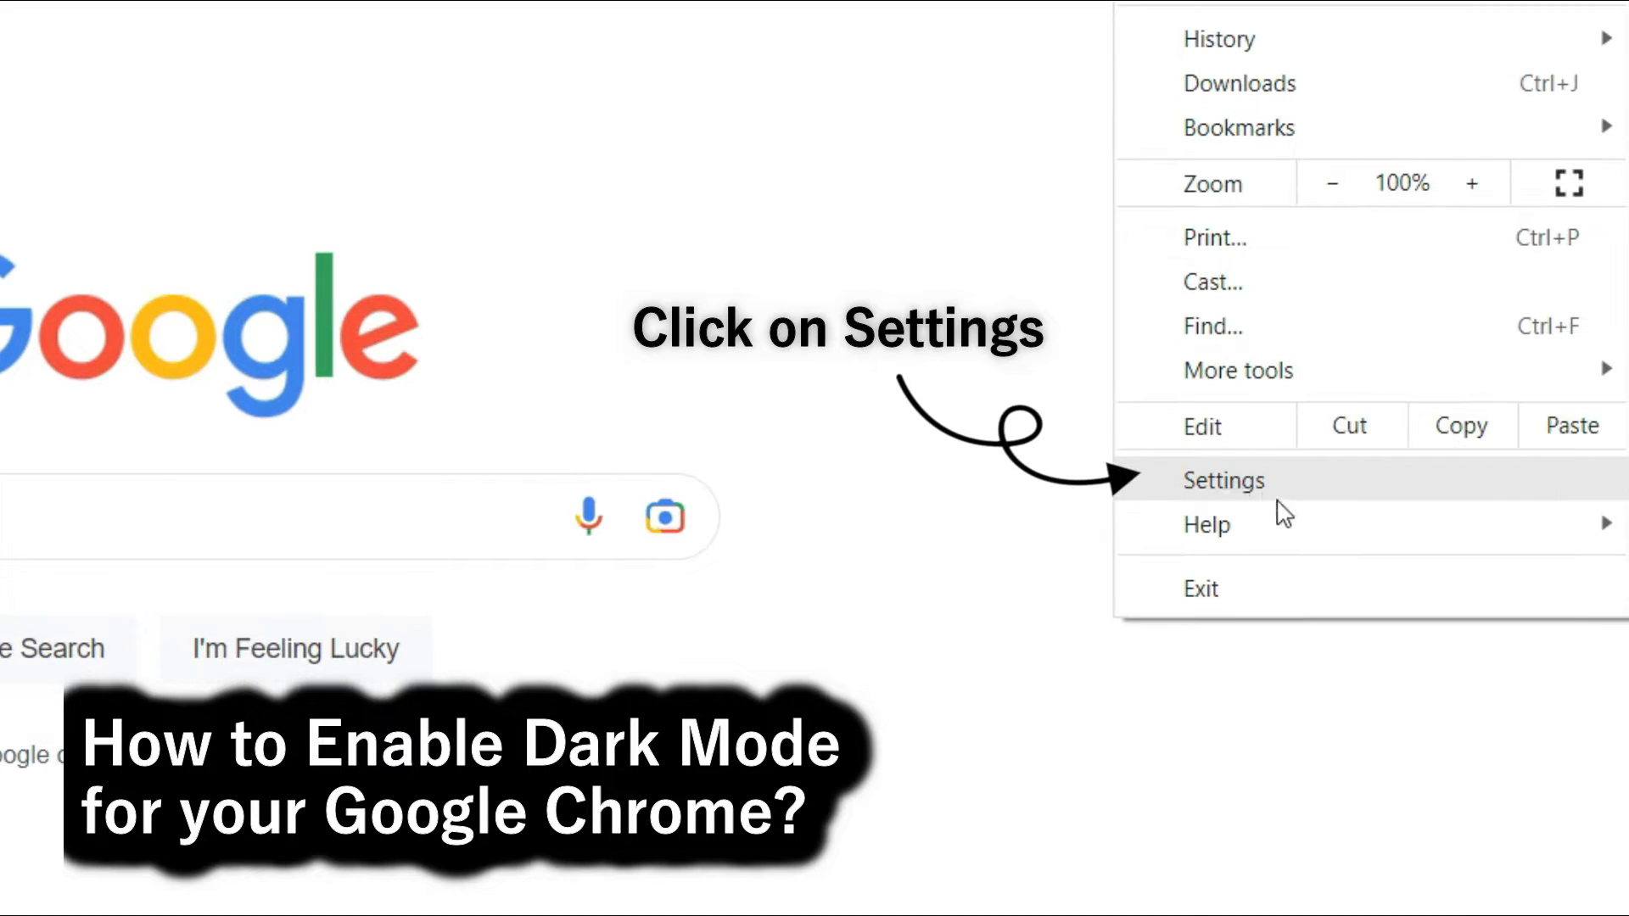
click(1224, 480)
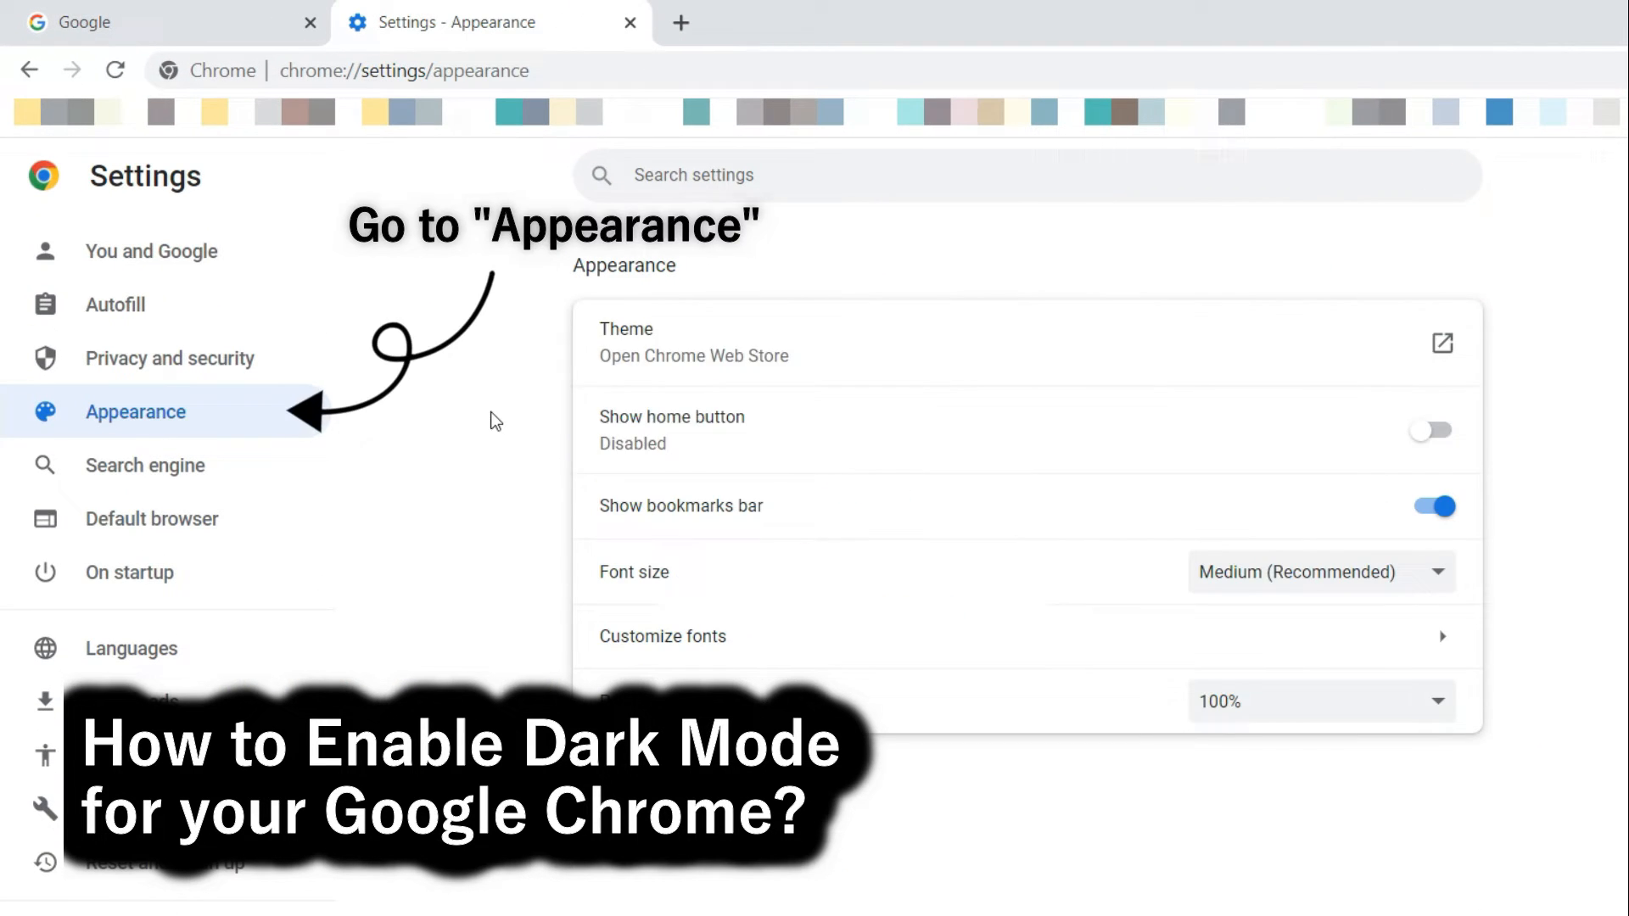
click(1441, 343)
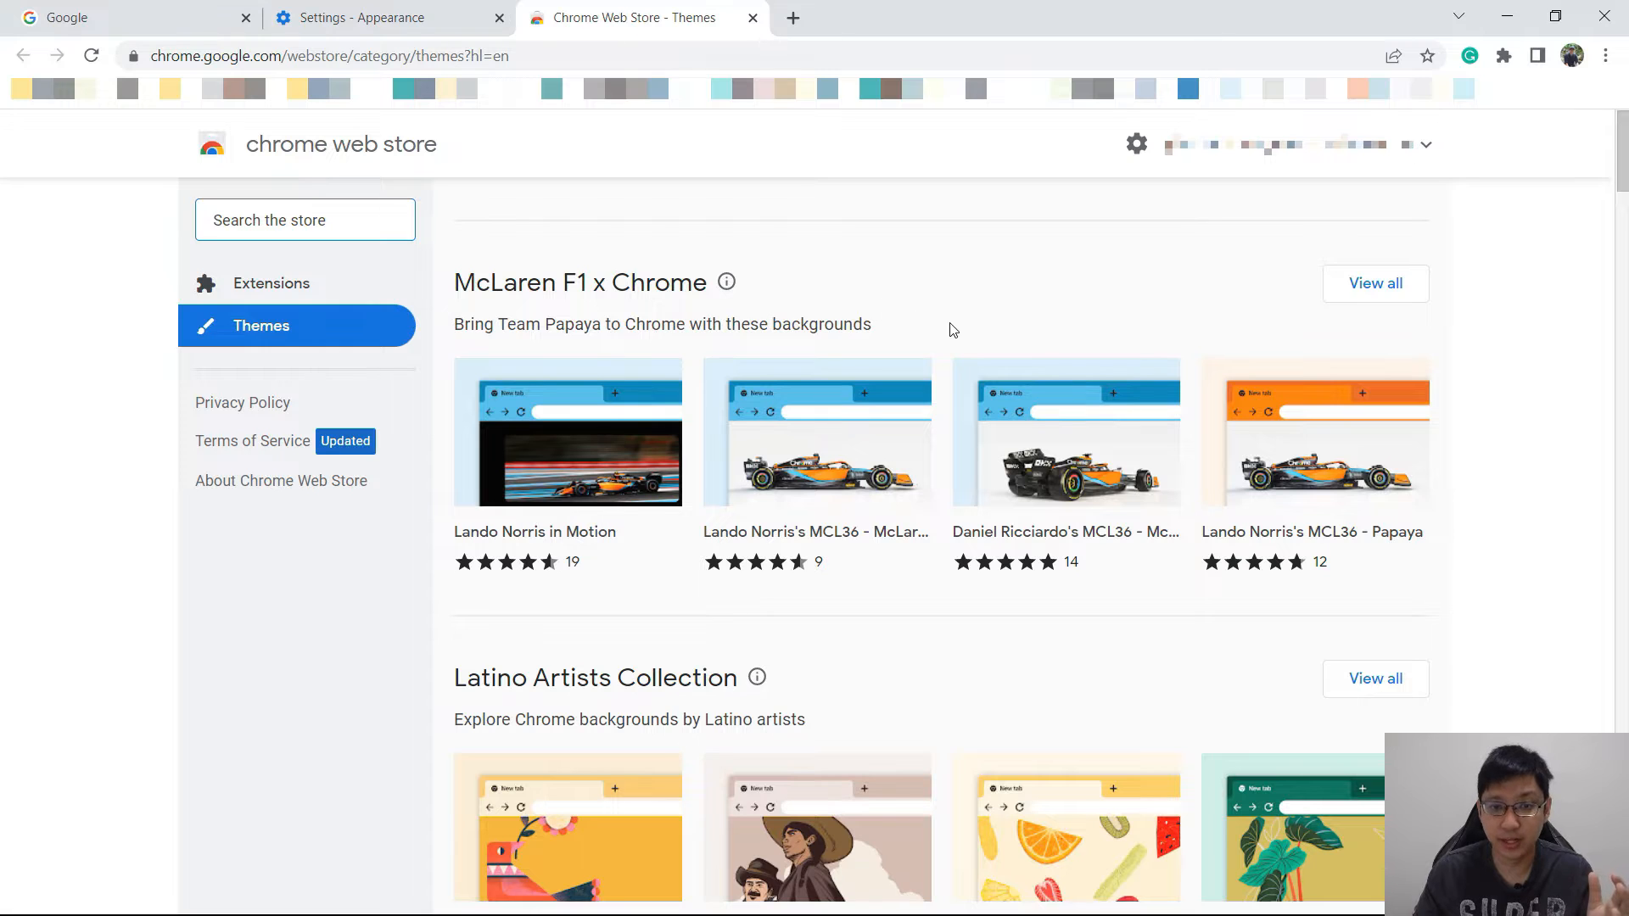
Choose the Morpheon Dark theme from the Dark & Black Themes section.
scroll(down, 3)
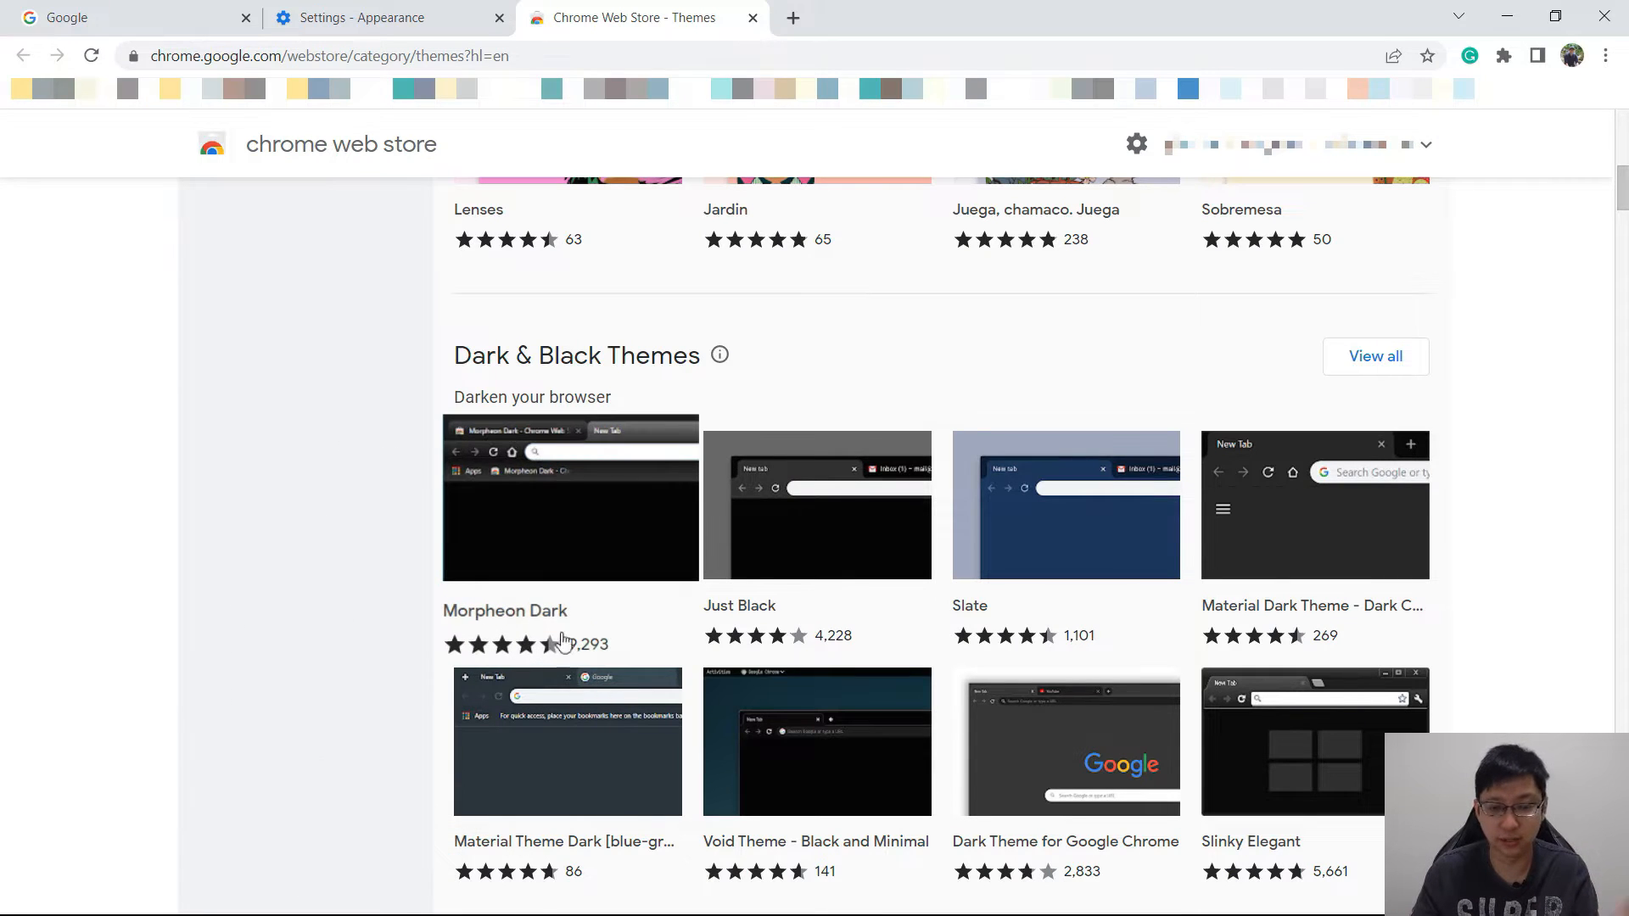
click(570, 499)
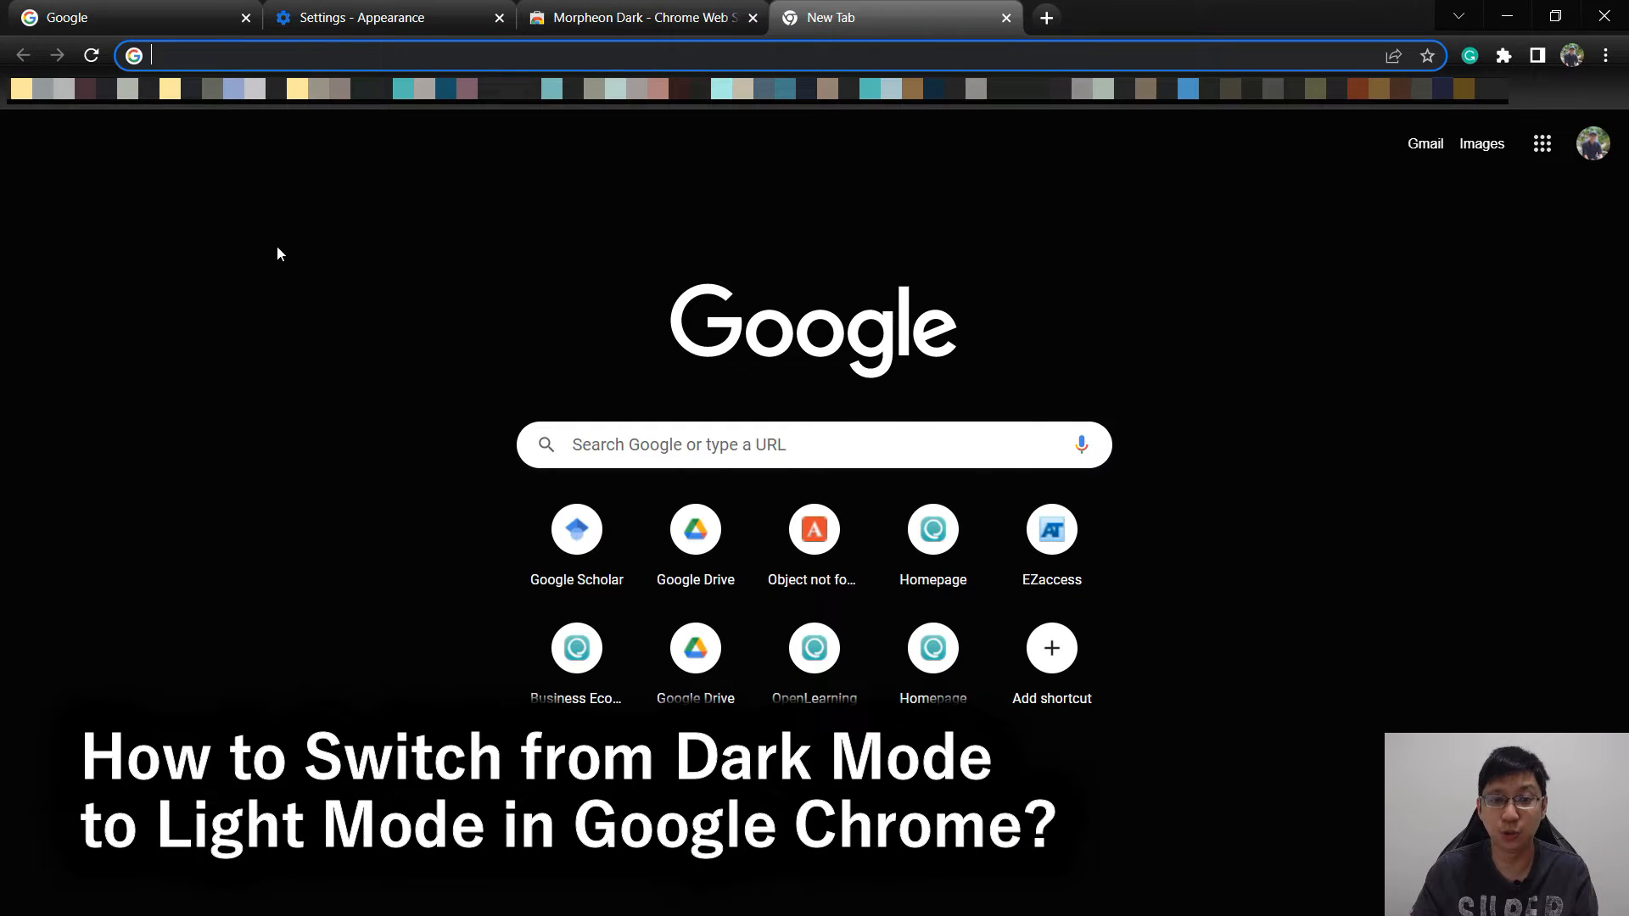
click(370, 17)
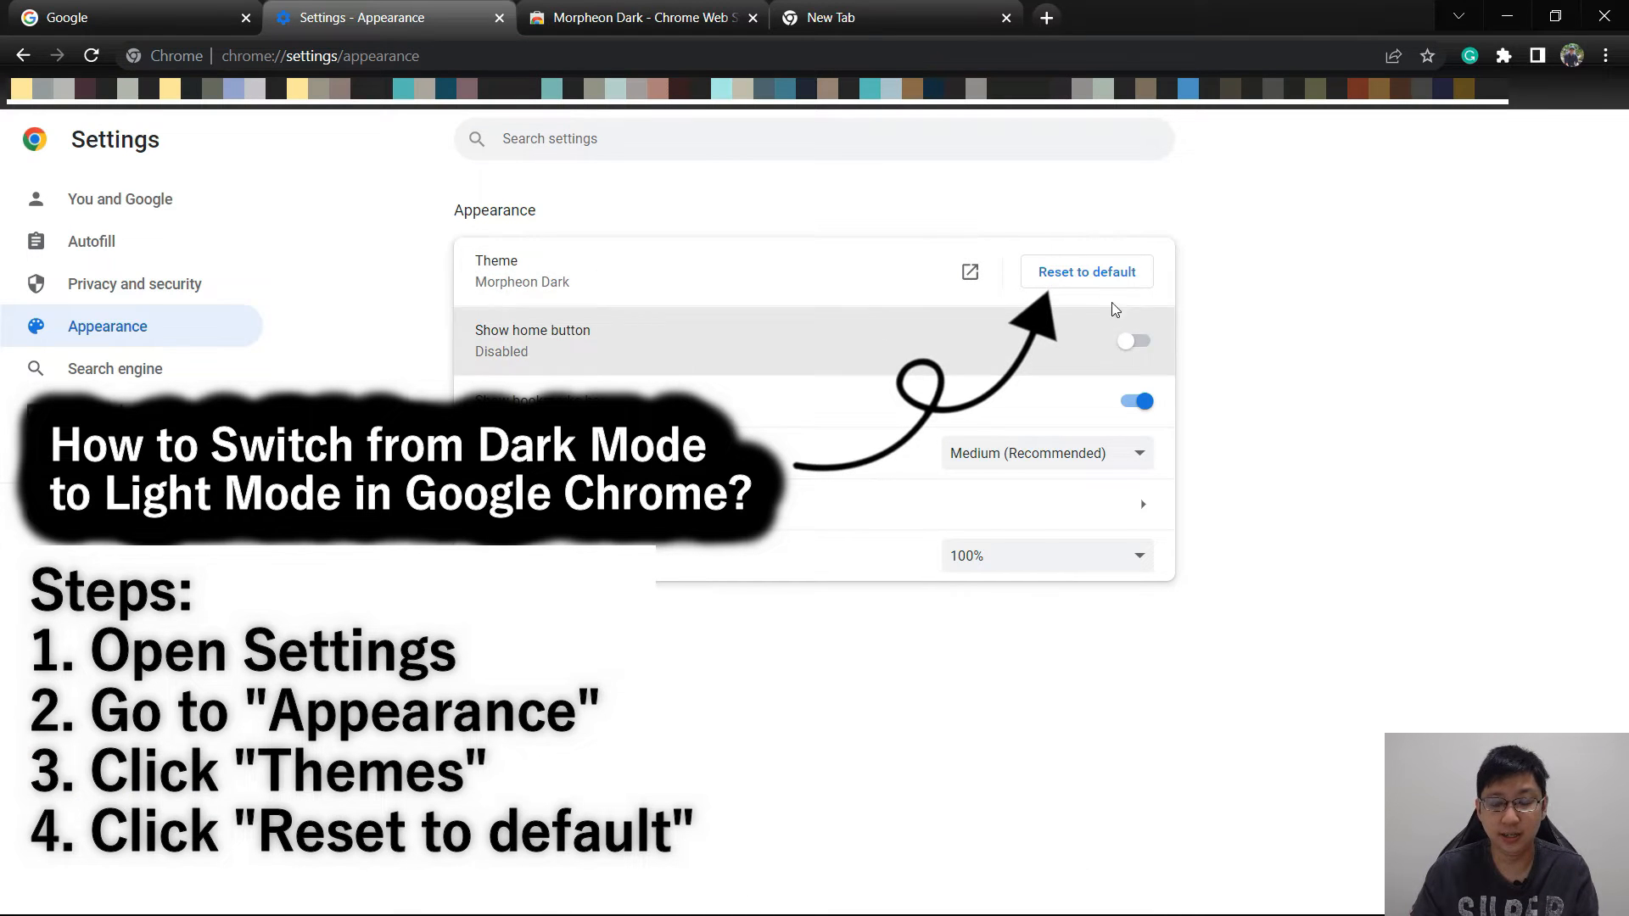
mouse_move(1115, 281)
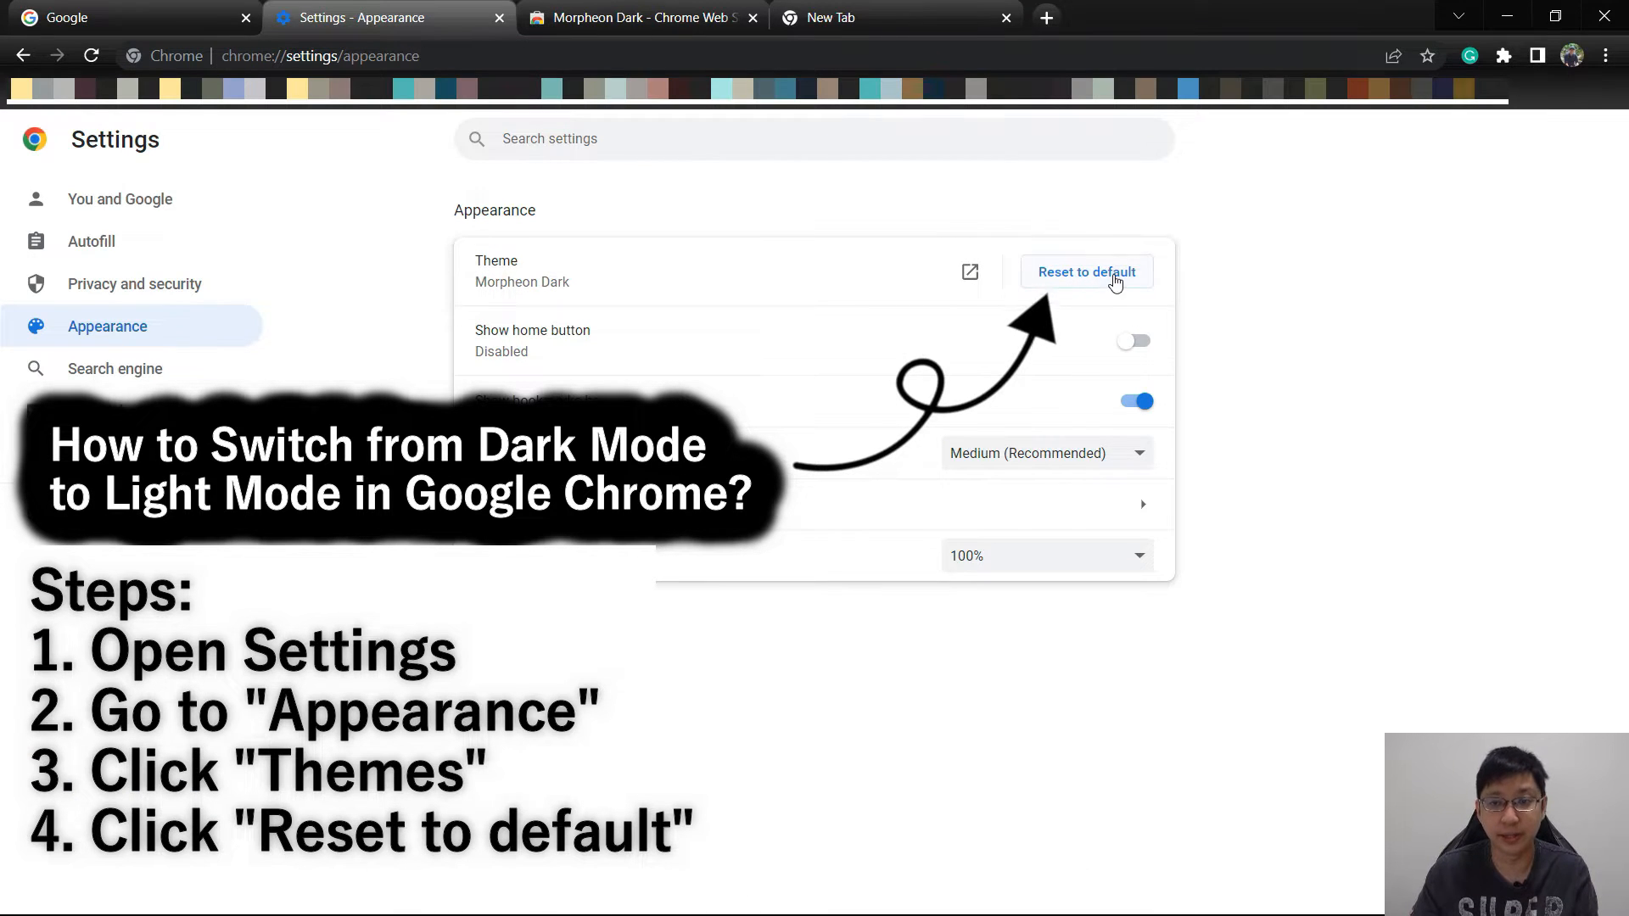
click(641, 17)
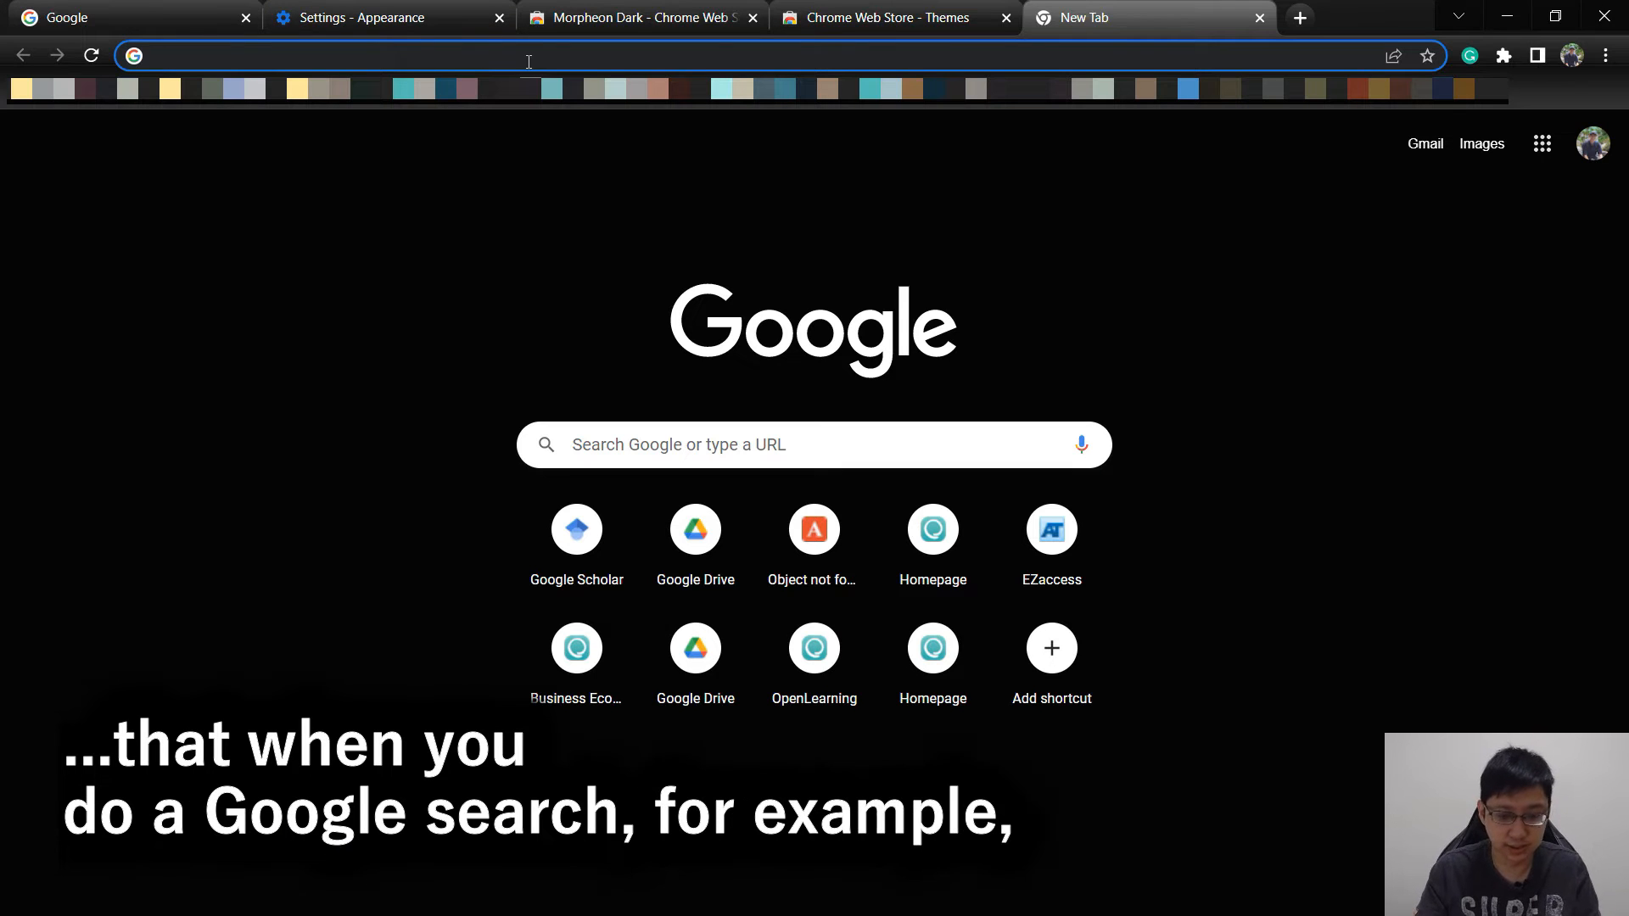
text(kenangwk)
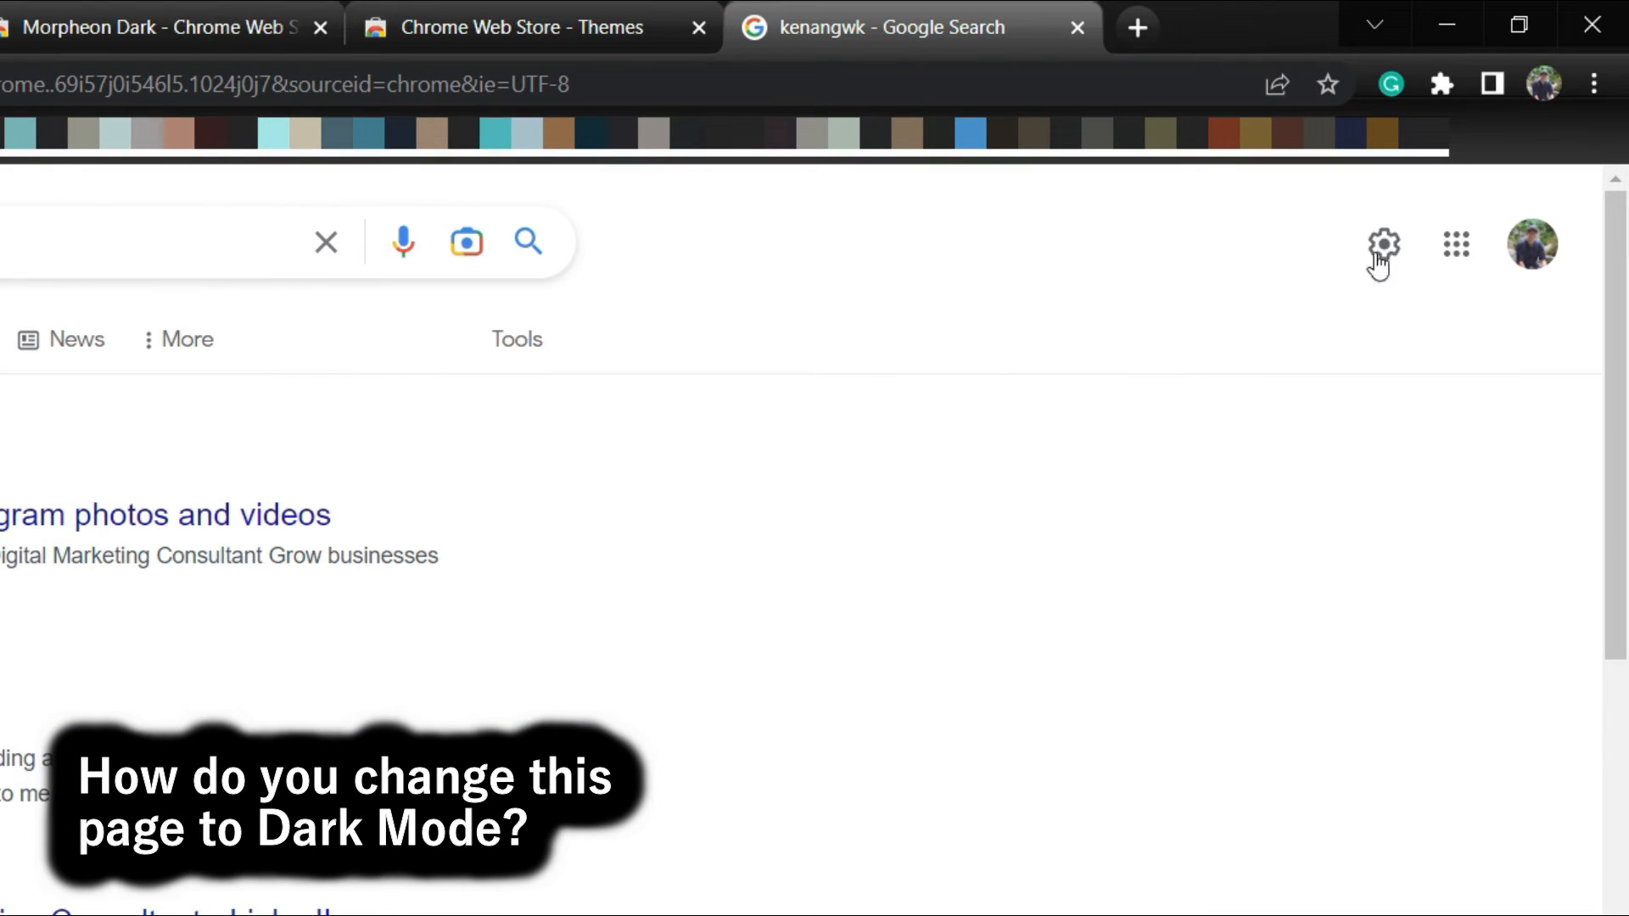
mouse_move(1382, 246)
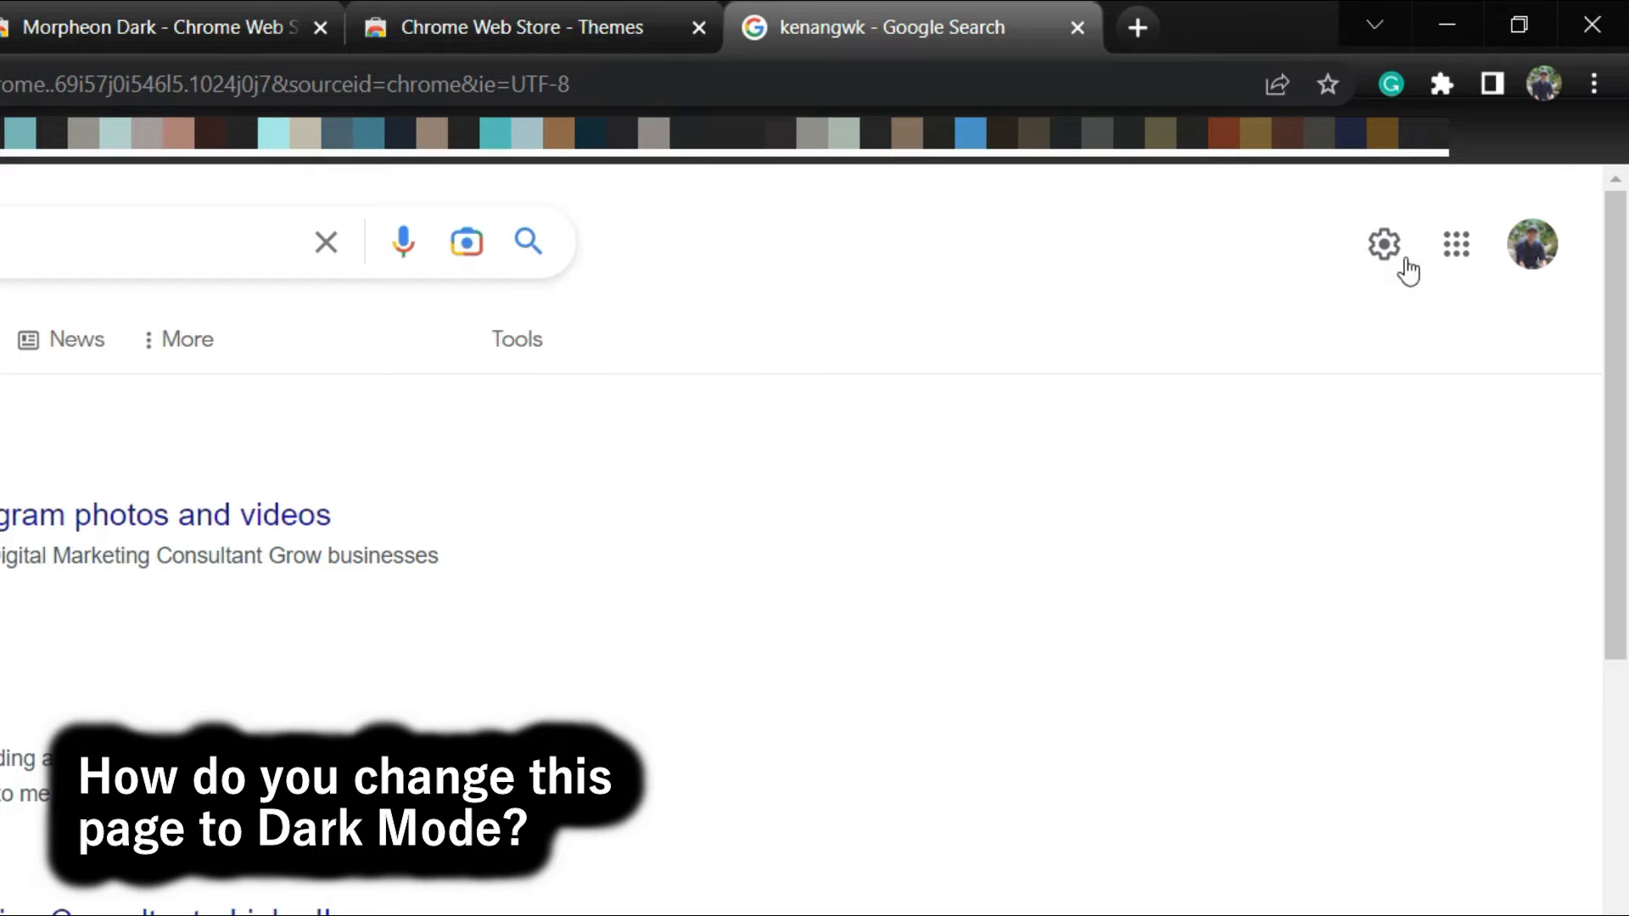
Show Google Search's Quick settings panel with its Appearance choices.
click(1381, 245)
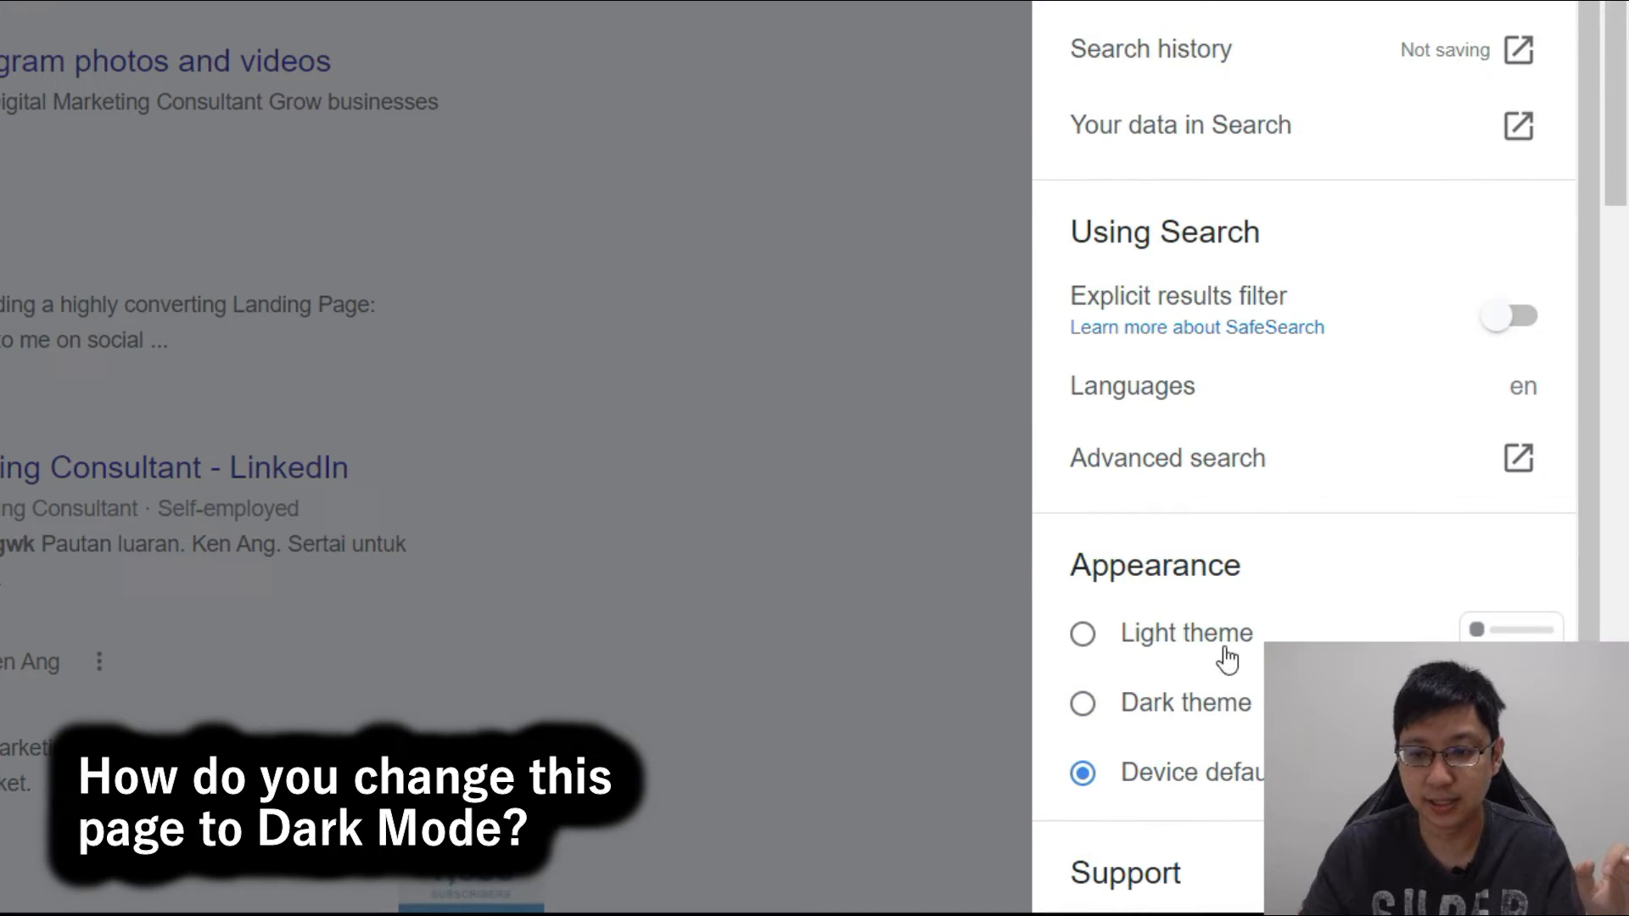
mouse_move(1200, 791)
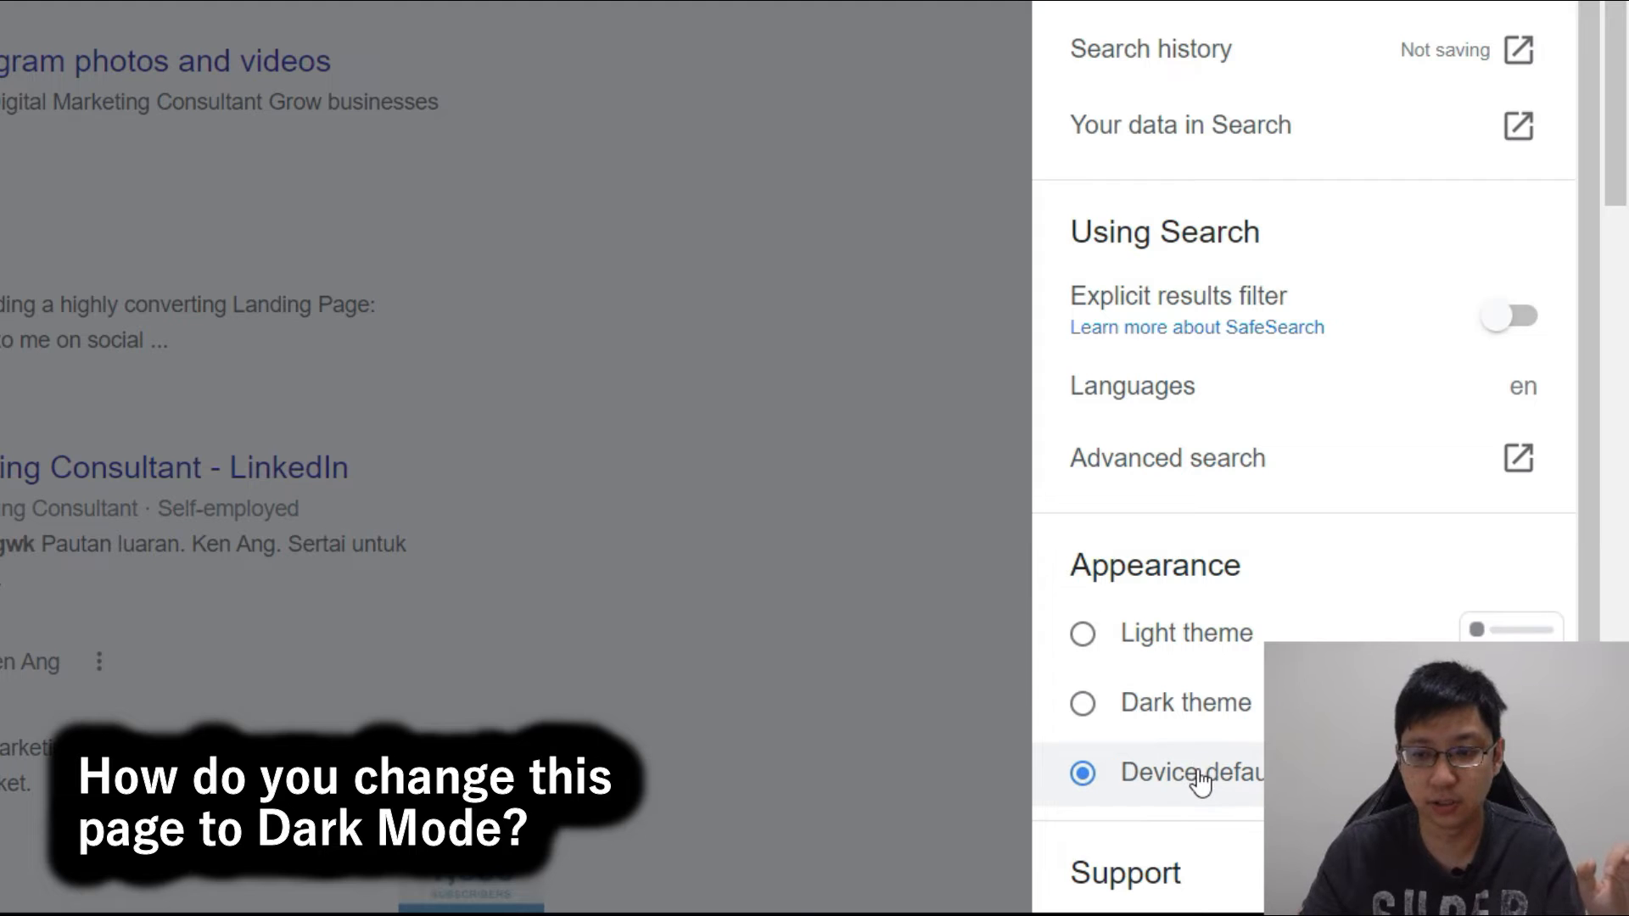